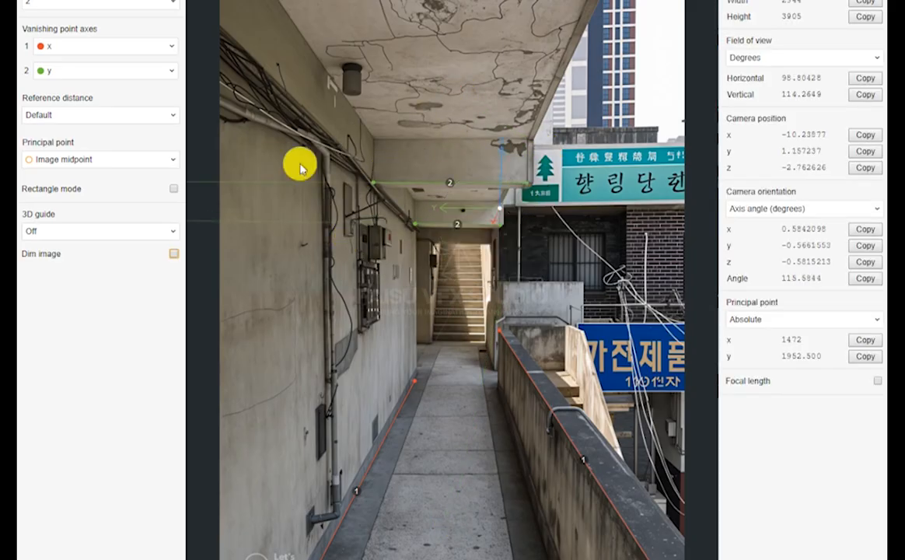
Choose a 3D guide overlay to verify the camera solved from the vanishing lines
left_click(99, 230)
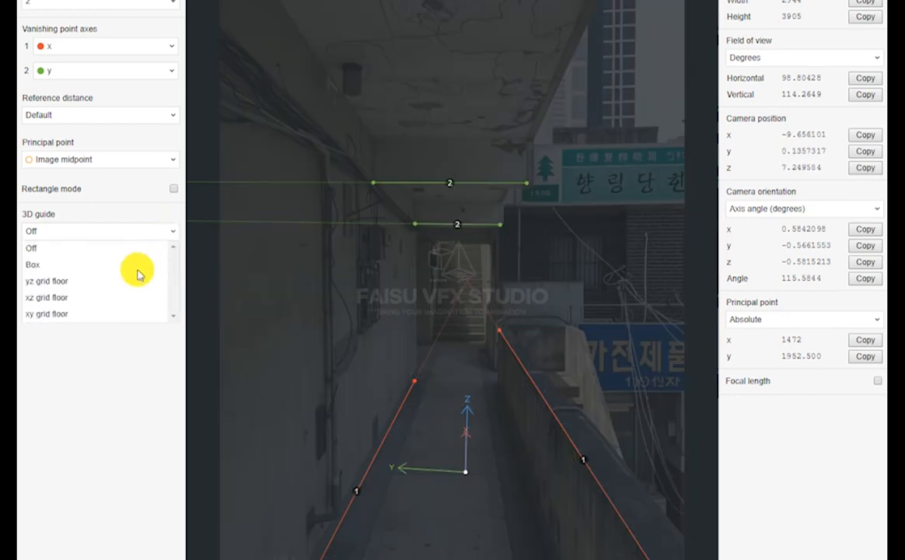
left_click(32, 264)
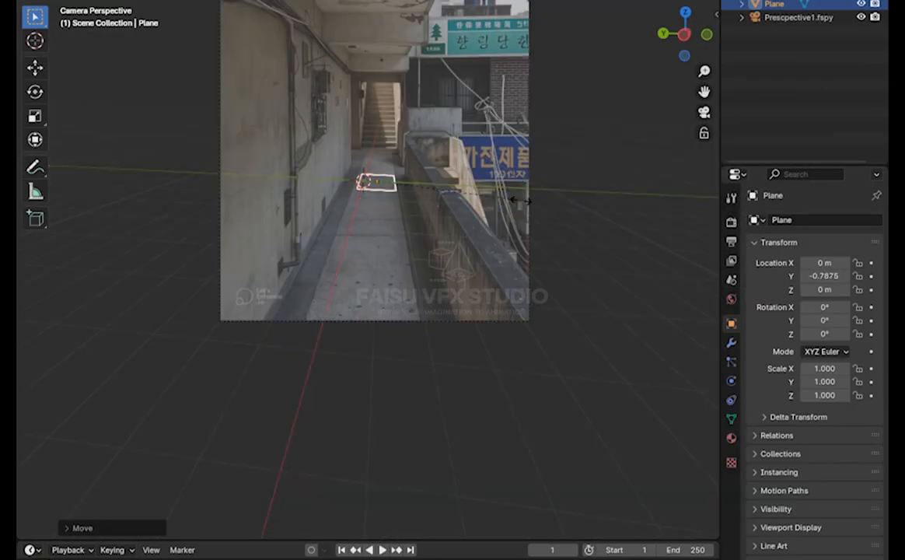
Move and scale a plane so it covers the alley walkway as the floor
left_click_drag(374, 180, 470, 325)
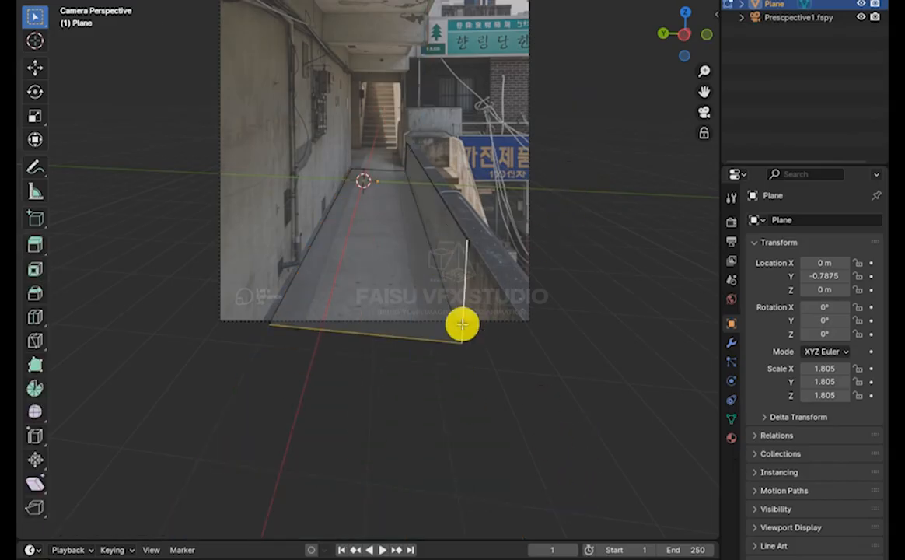
left_click_drag(464, 325, 297, 288)
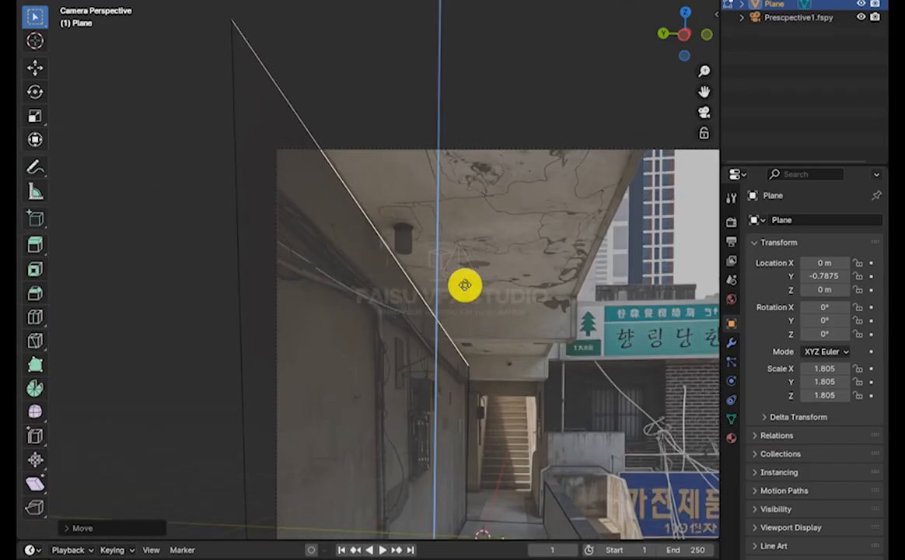
left_click_drag(465, 283, 594, 282)
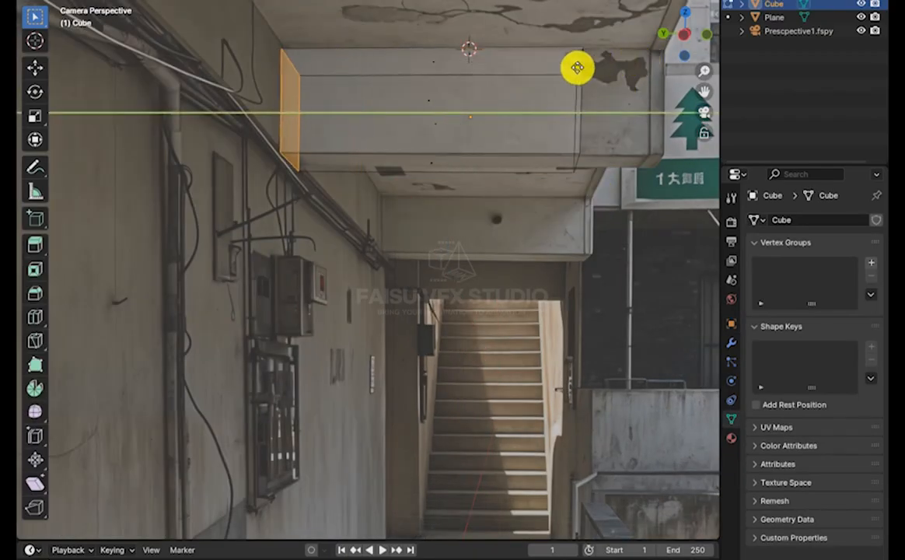
Fit a cube to the ceiling overhang and a plane along the railing wall
left_click_drag(578, 68, 631, 243)
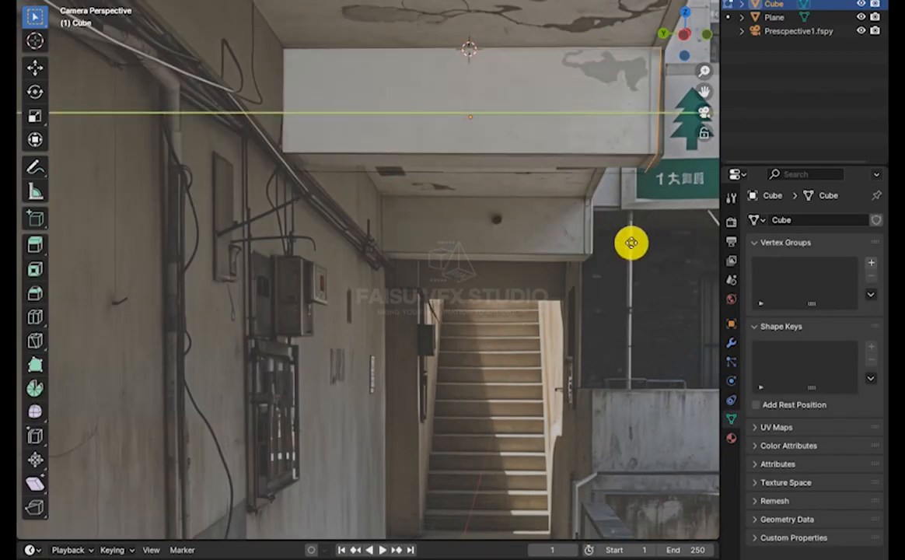
left_click_drag(632, 242, 597, 143)
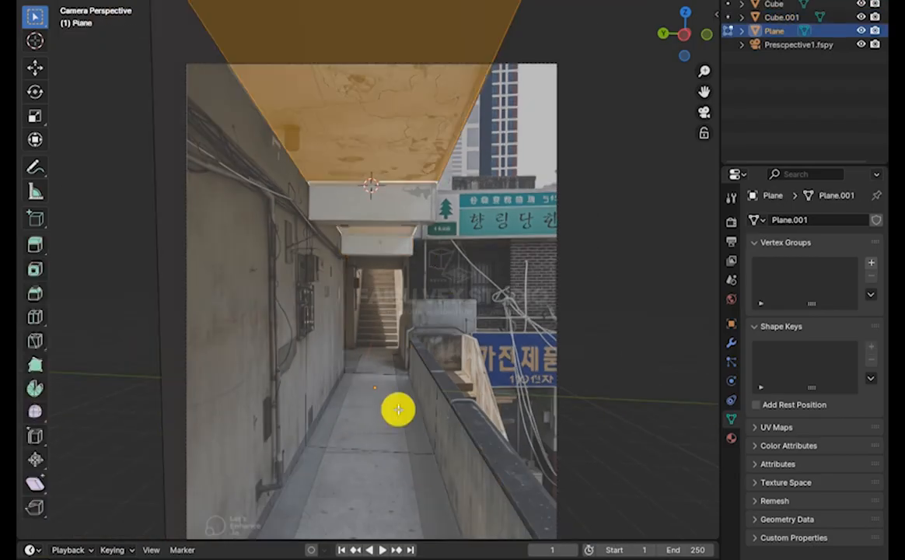
left_click_drag(398, 410, 535, 389)
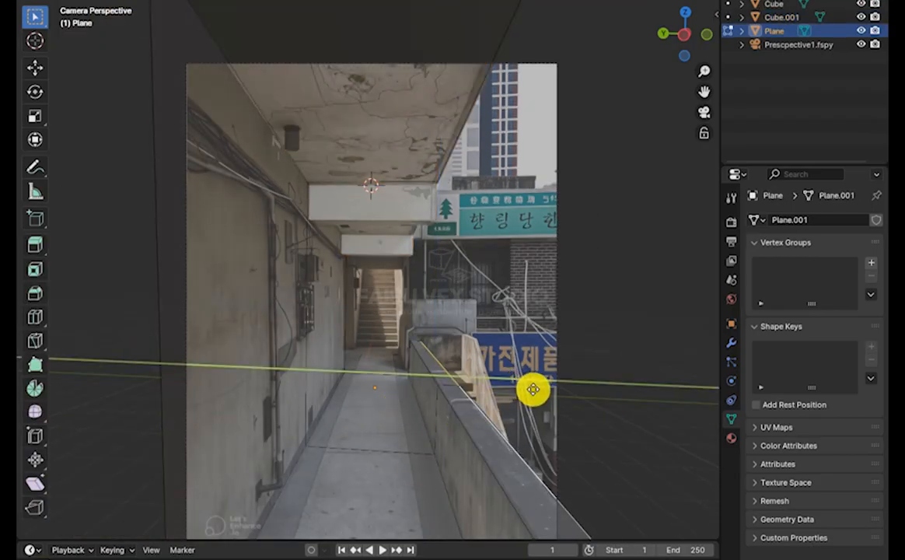
left_click_drag(535, 389, 532, 459)
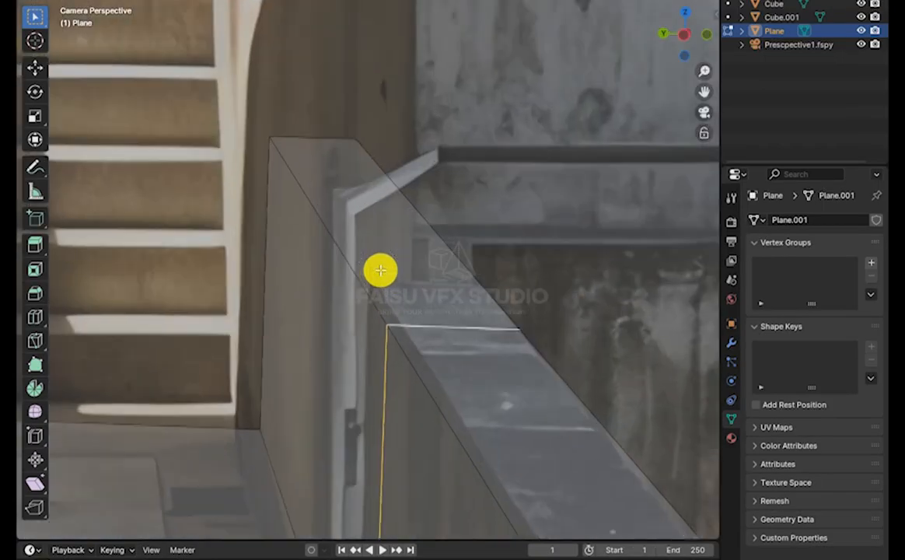
left_click_drag(381, 270, 330, 231)
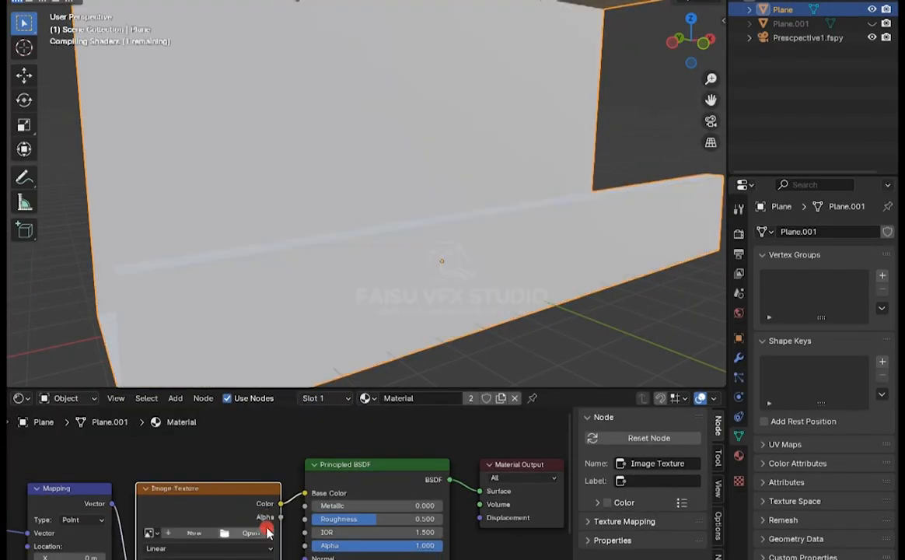
Wire the photo's alpha into the material, then shape a bevelled NURBS path into a wall pipe
left_click(252, 532)
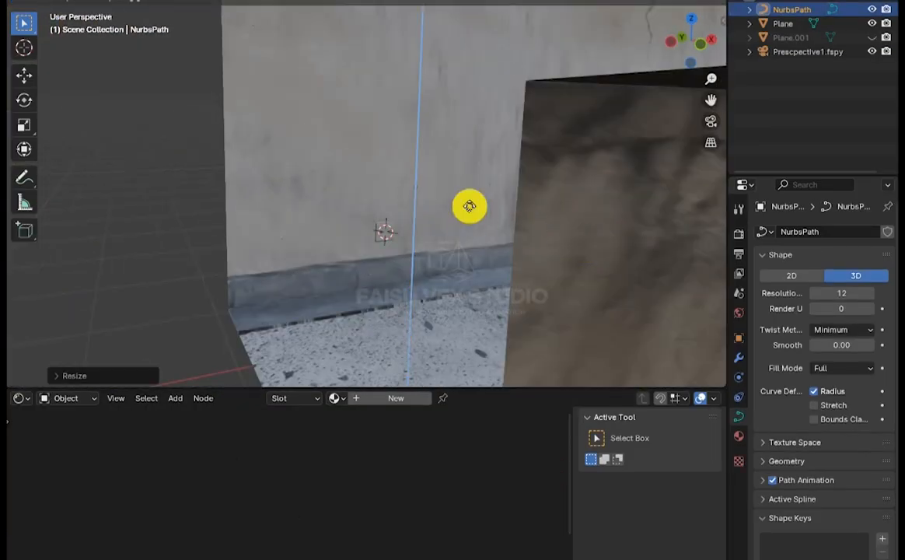
left_click_drag(470, 205, 410, 221)
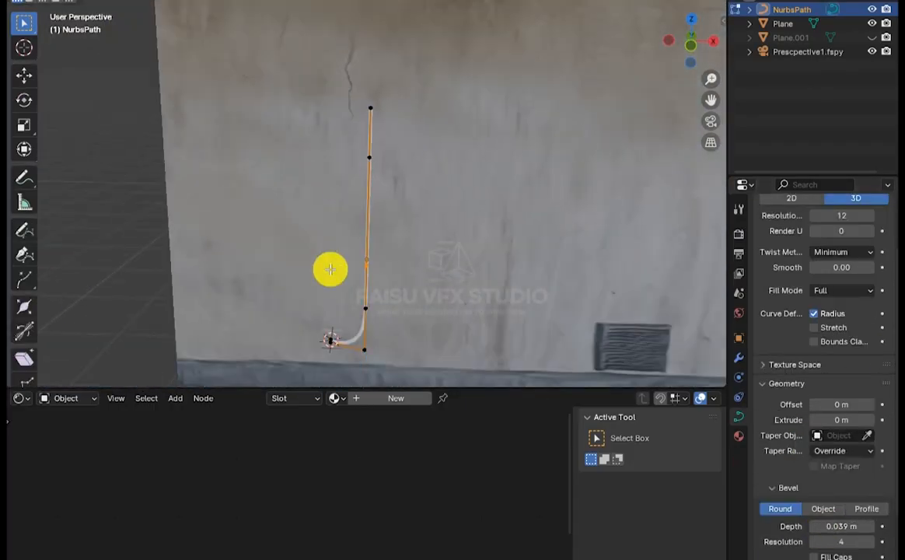
left_click_drag(329, 269, 381, 32)
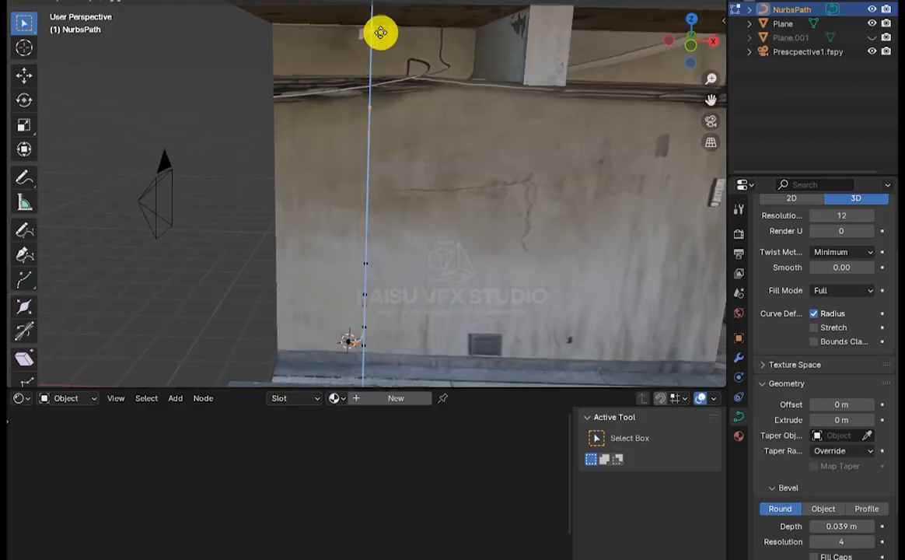
left_click_drag(381, 33, 295, 139)
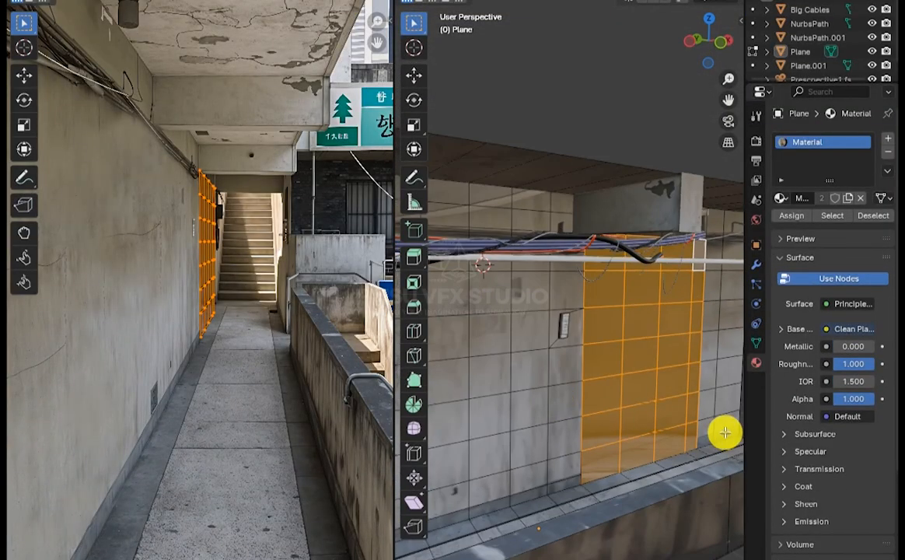
Assign the wall faces their own material and extrude the plane into stepped stairs
left_click_drag(725, 432, 677, 205)
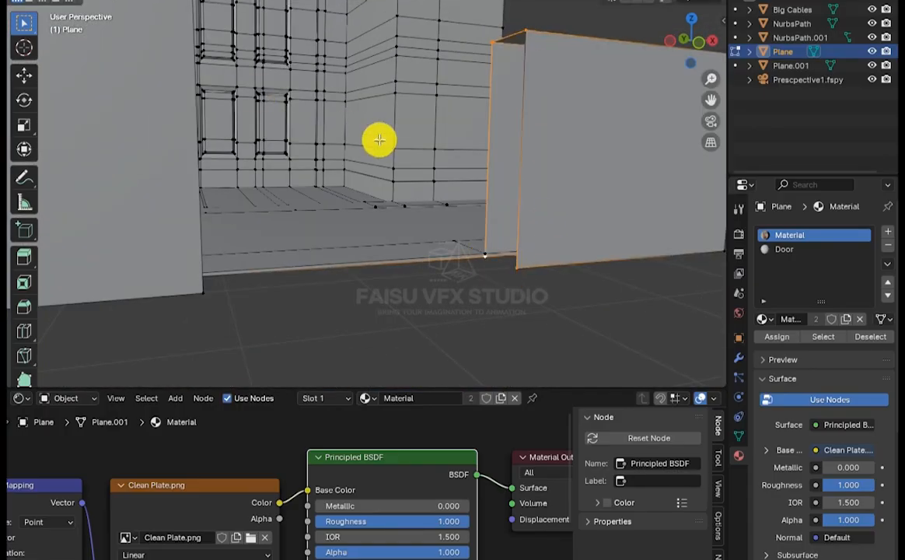
left_click_drag(380, 140, 208, 75)
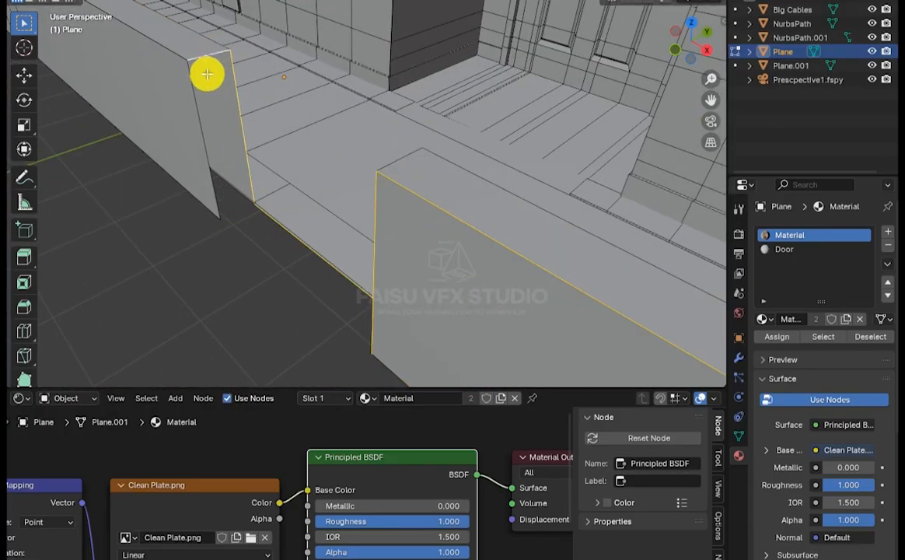
left_click_drag(209, 75, 524, 124)
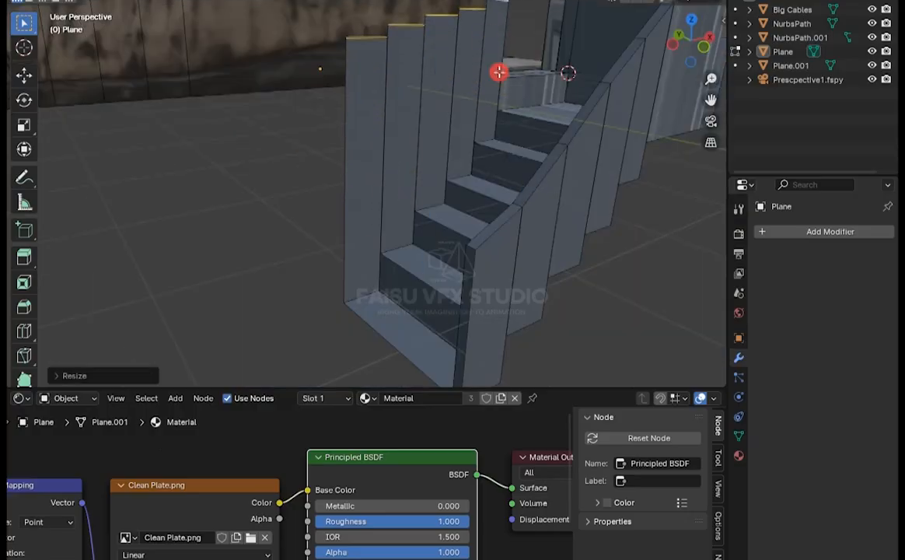
Move the stair wall vertices until the steps match the photo in Camera Perspective
left_click_drag(498, 73, 521, 236)
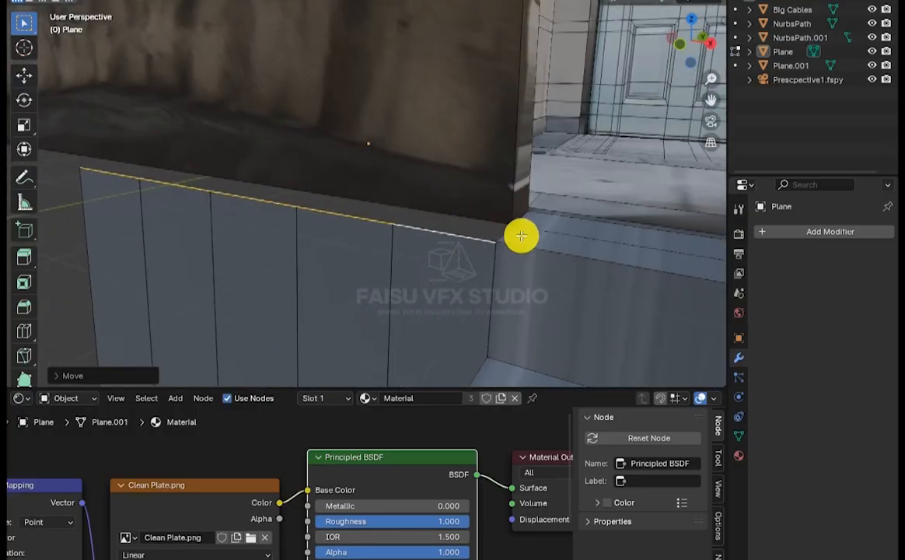
left_click_drag(522, 237, 551, 201)
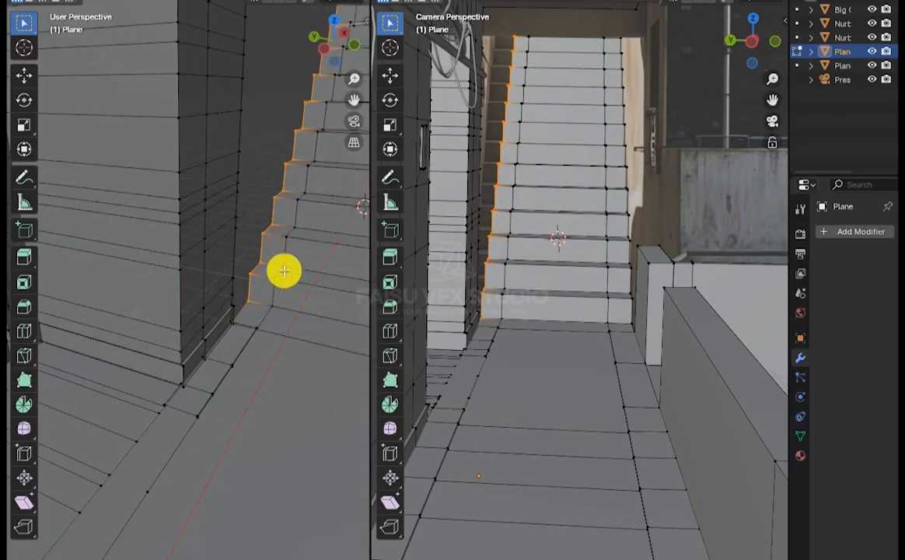
Orbit the User Perspective view to check the upper stair steps from a wider angle
left_click_drag(283, 271, 177, 233)
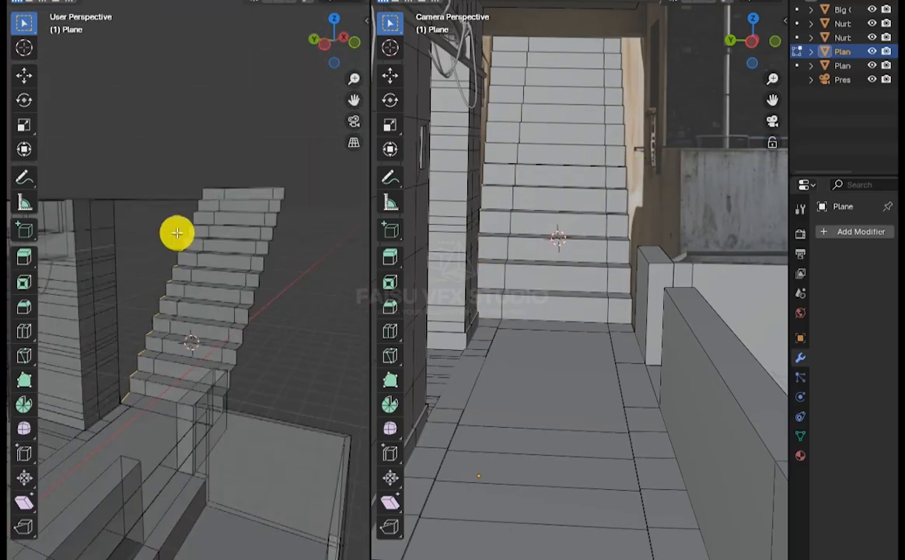
left_click_drag(177, 233, 314, 252)
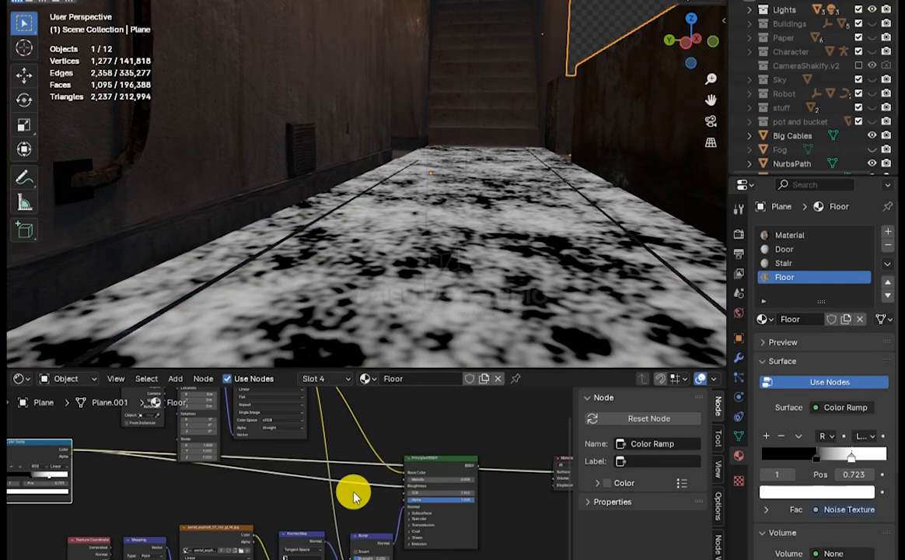
mouse_move(373, 541)
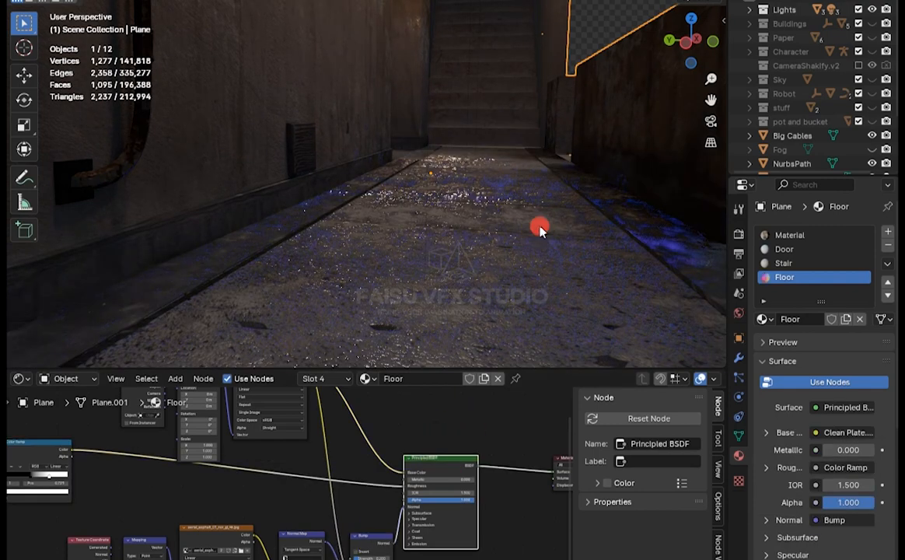
Route a Noise Texture through a Color Ramp into the Floor material's Roughness
left_click_drag(541, 230, 387, 87)
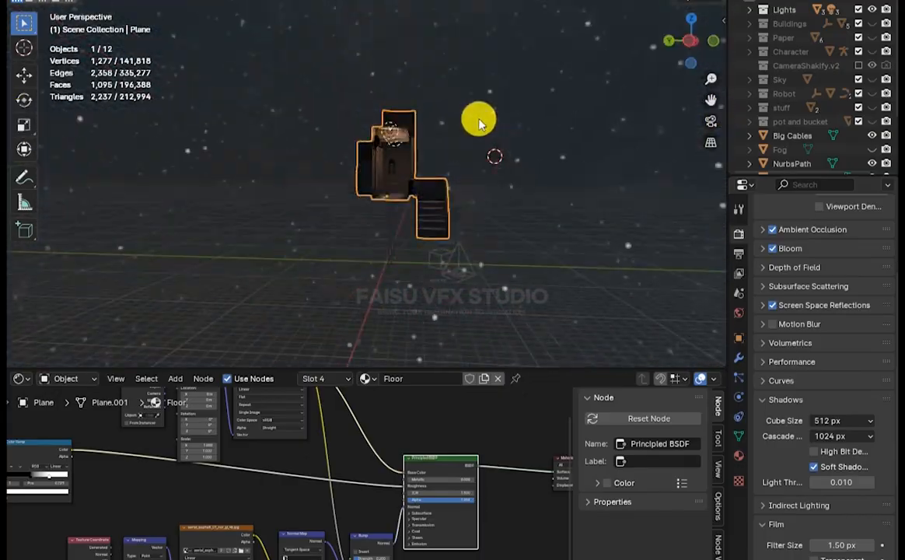
Set a dark blue night World, add a lamp light and enable EEVEE effects
left_click_drag(479, 122, 517, 106)
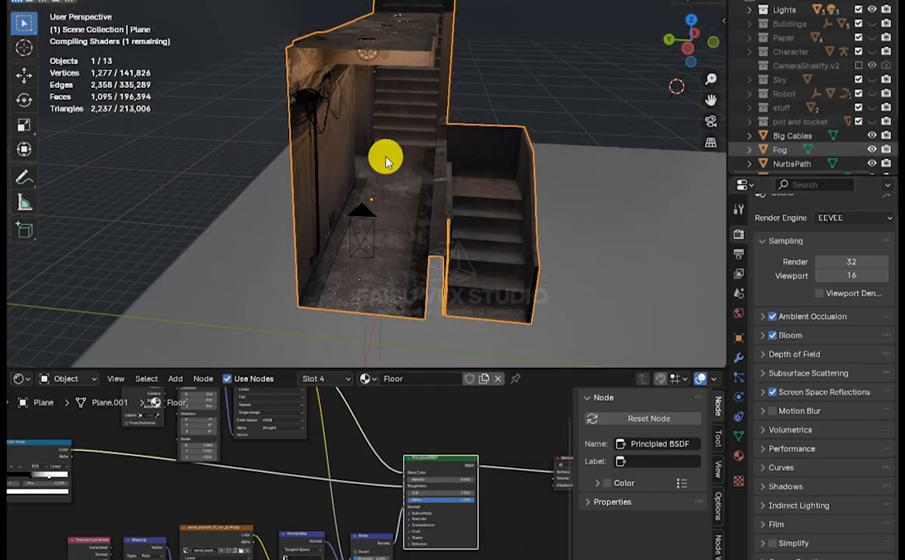
left_click(784, 118)
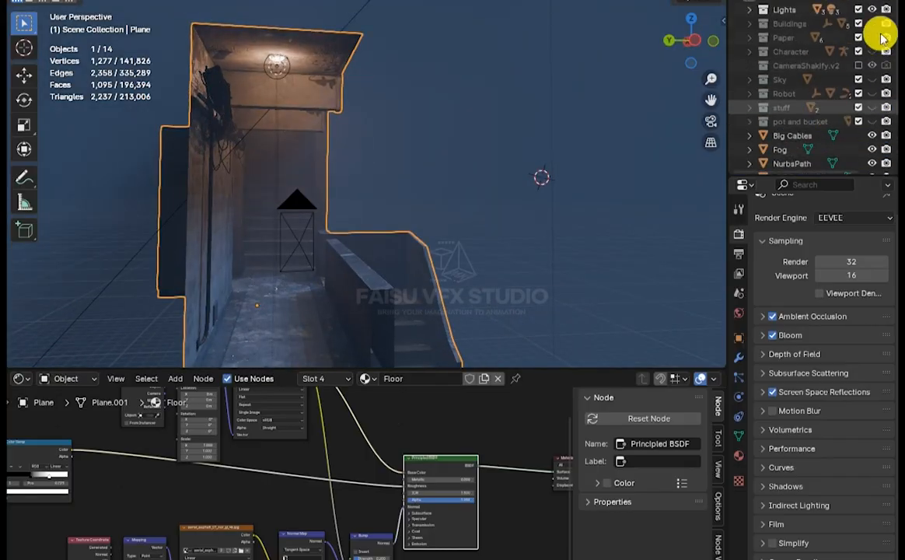
left_click(871, 23)
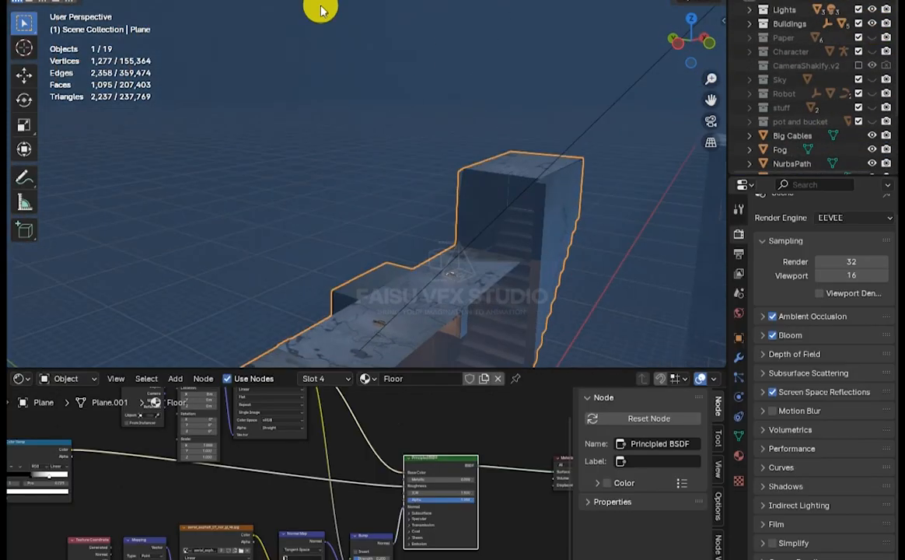
Show the Buildings, Lights, props and Fog collections in the camera view
left_click(873, 107)
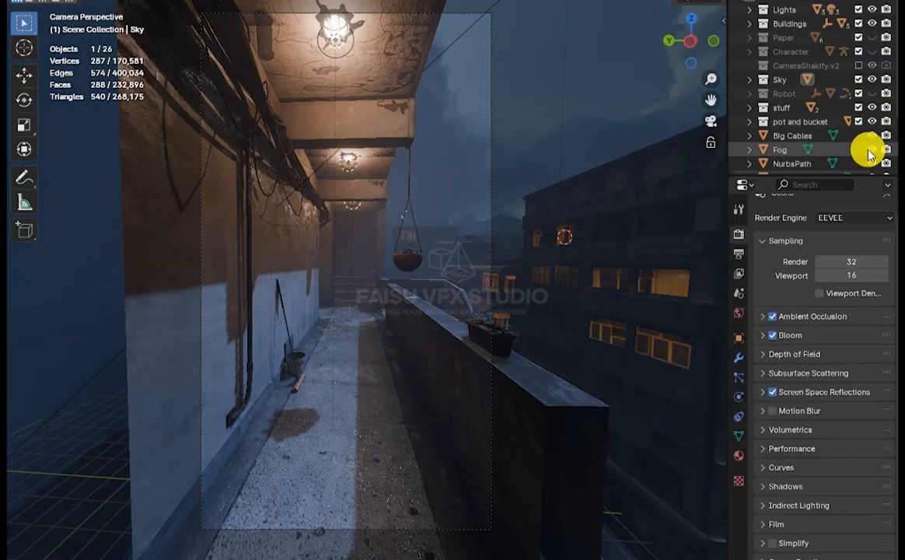
Reveal the Character and Robot collections so the hooded figure stands at the railing
left_click(871, 93)
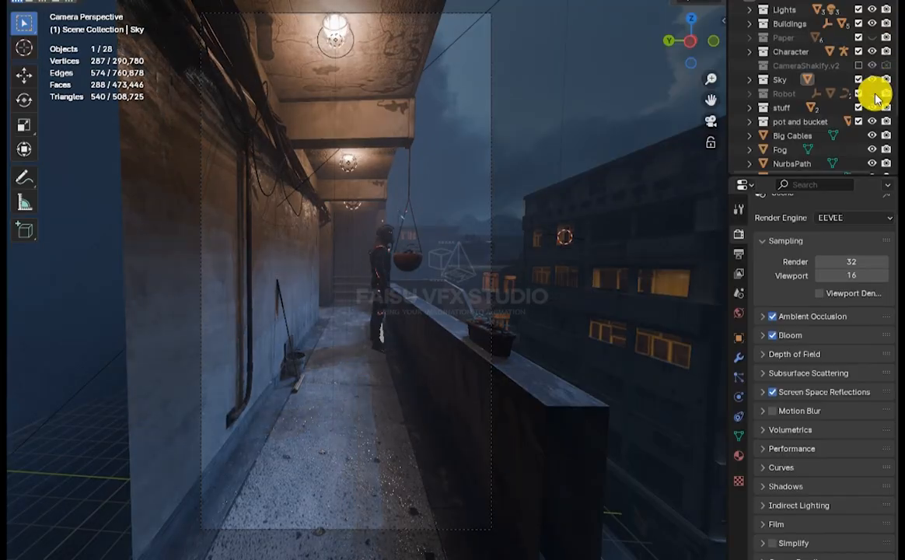
left_click(871, 93)
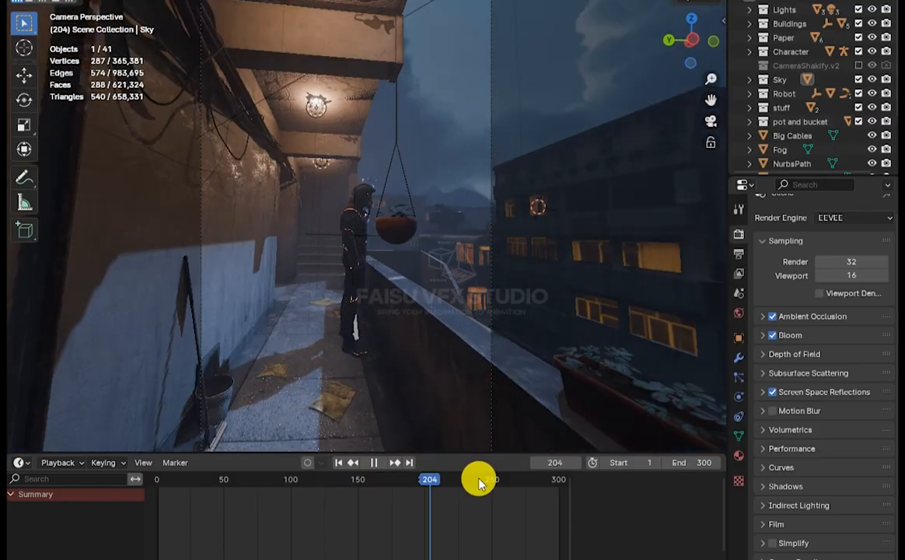
Advance the timeline to frame 240 and view the character shot through the camera
left_click(479, 480)
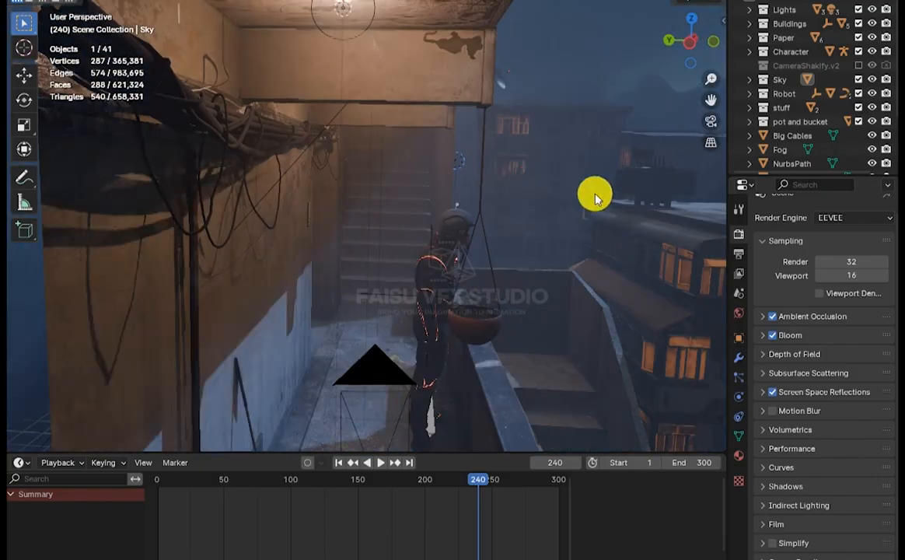
left_click(339, 464)
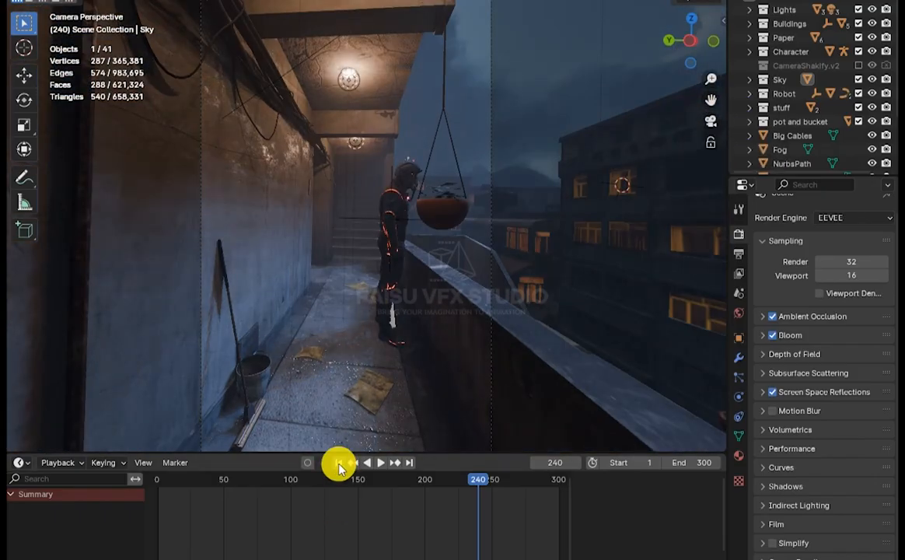